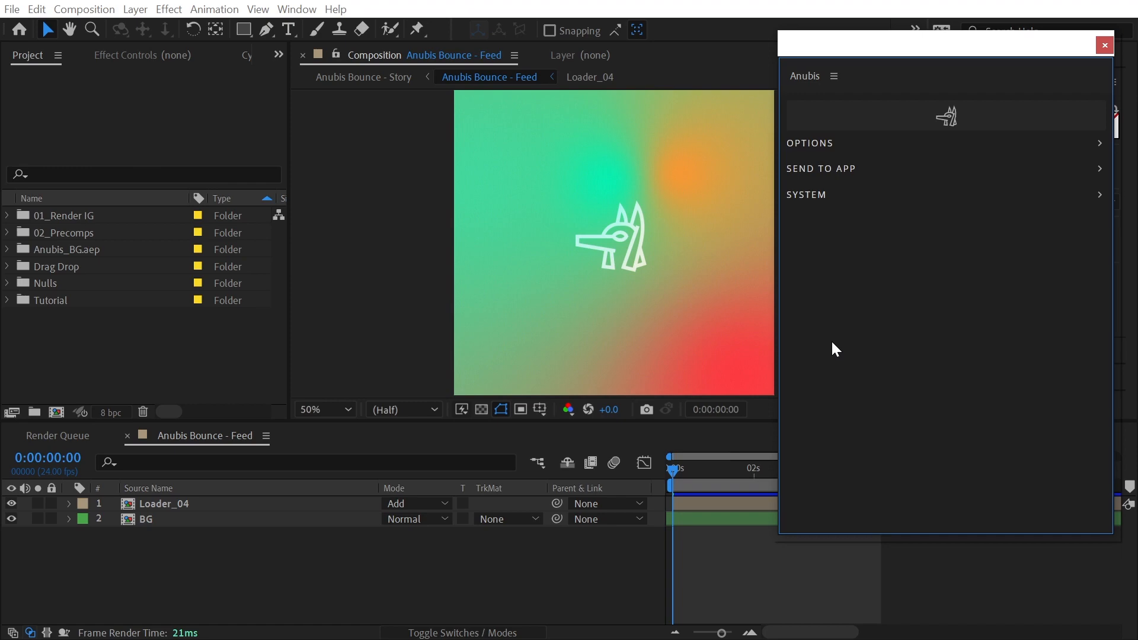
Step: Try the comp and $app tokens in the Anubis render name, then clear the field
click(809, 144)
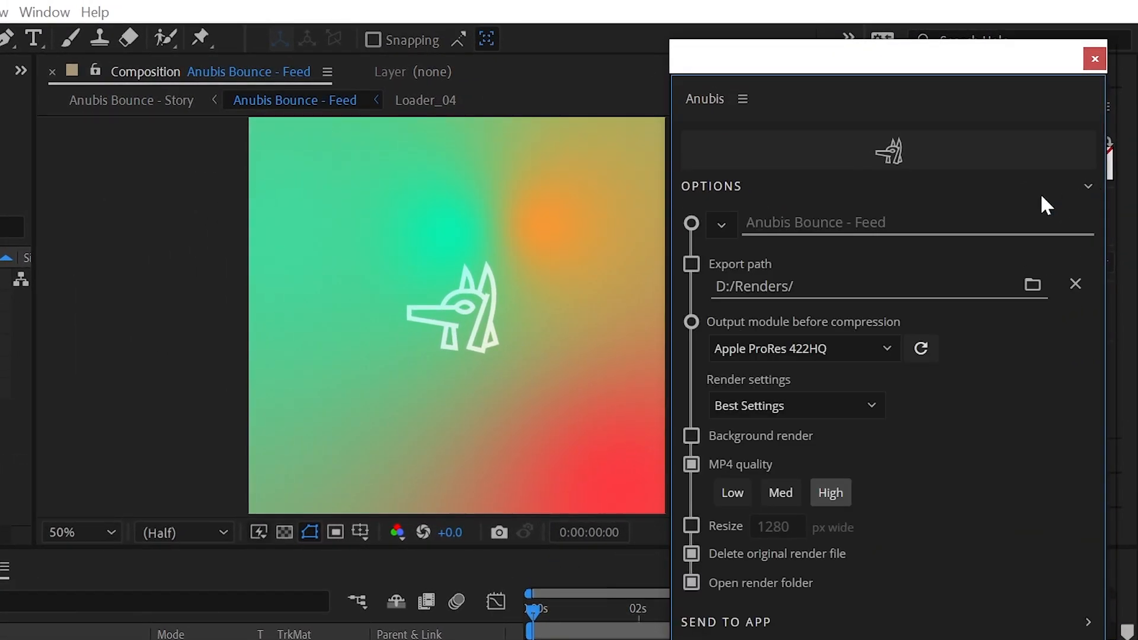
click(723, 223)
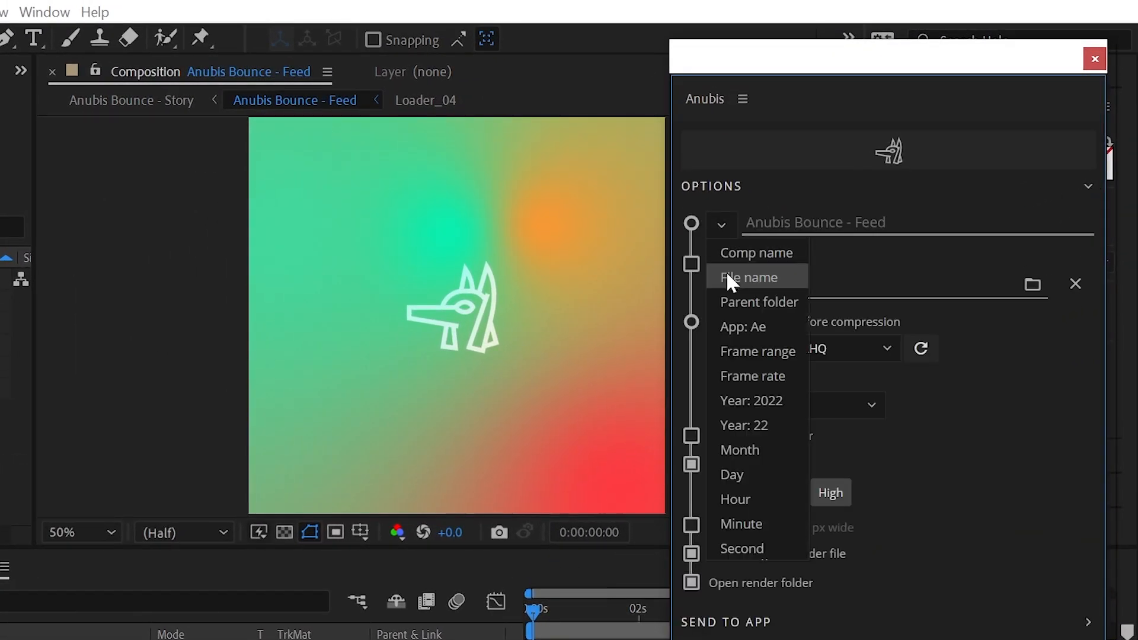
mouse_move(755, 351)
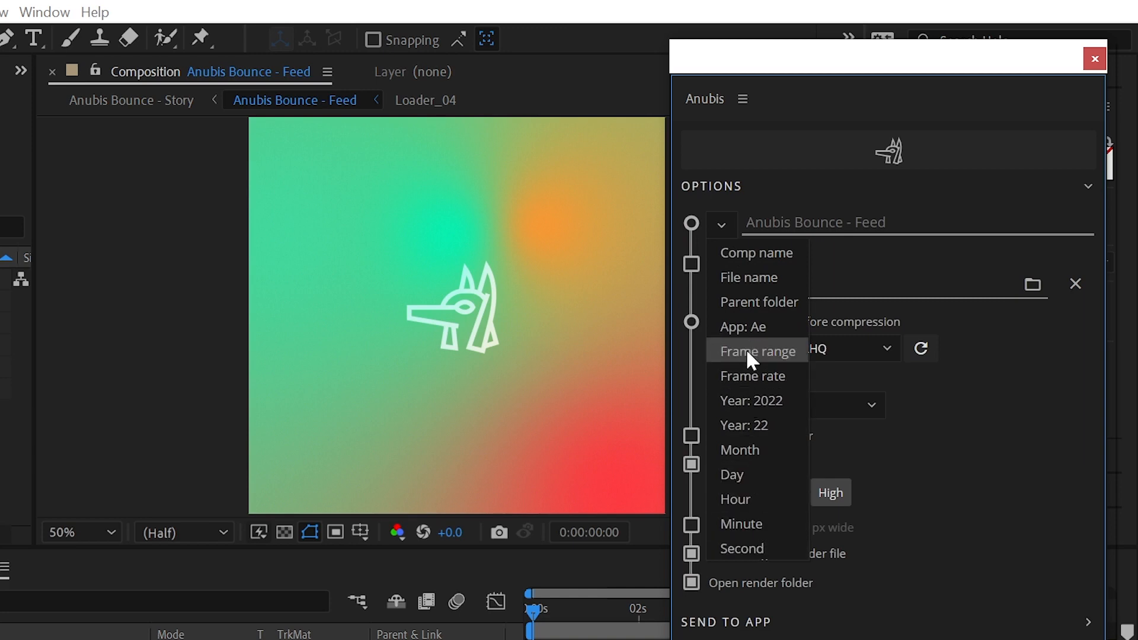
mouse_move(756, 253)
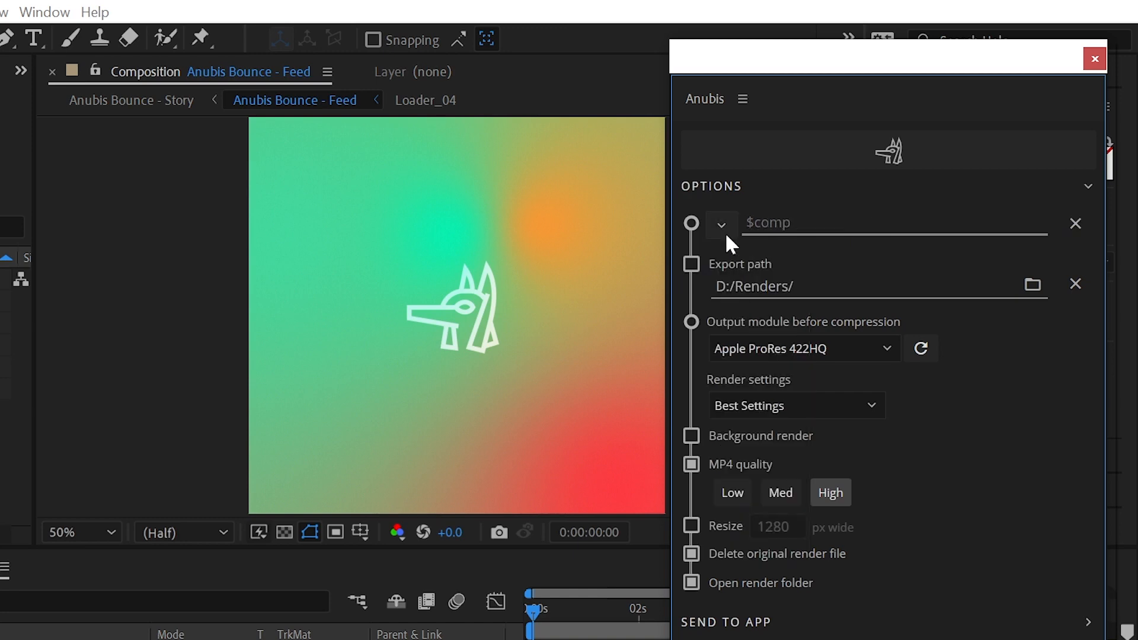
text($app$fps)
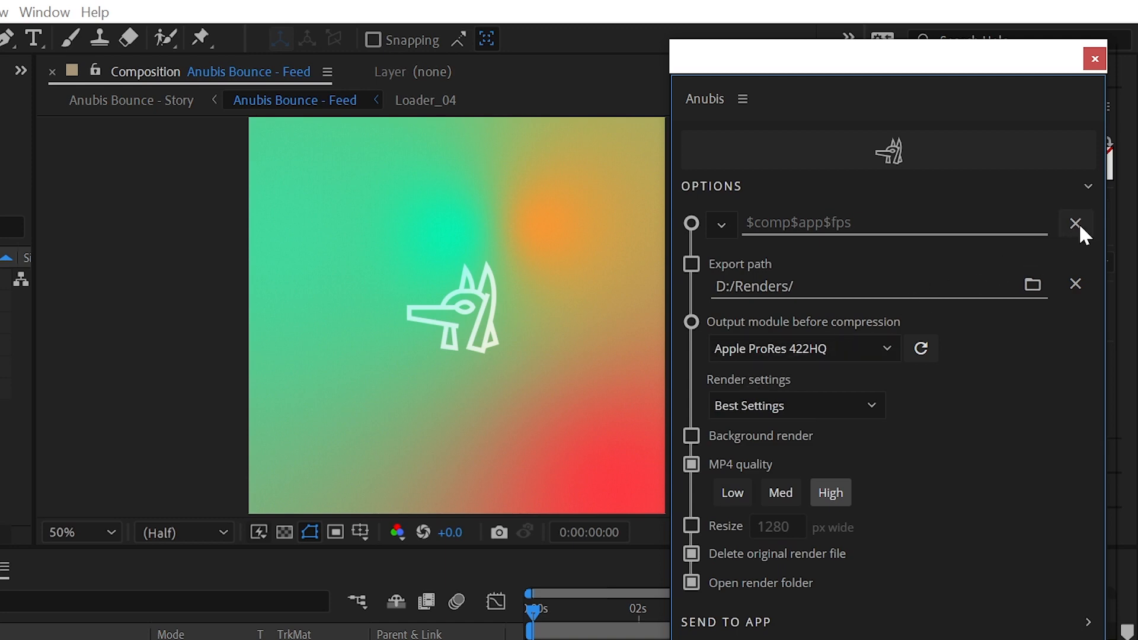
click(723, 223)
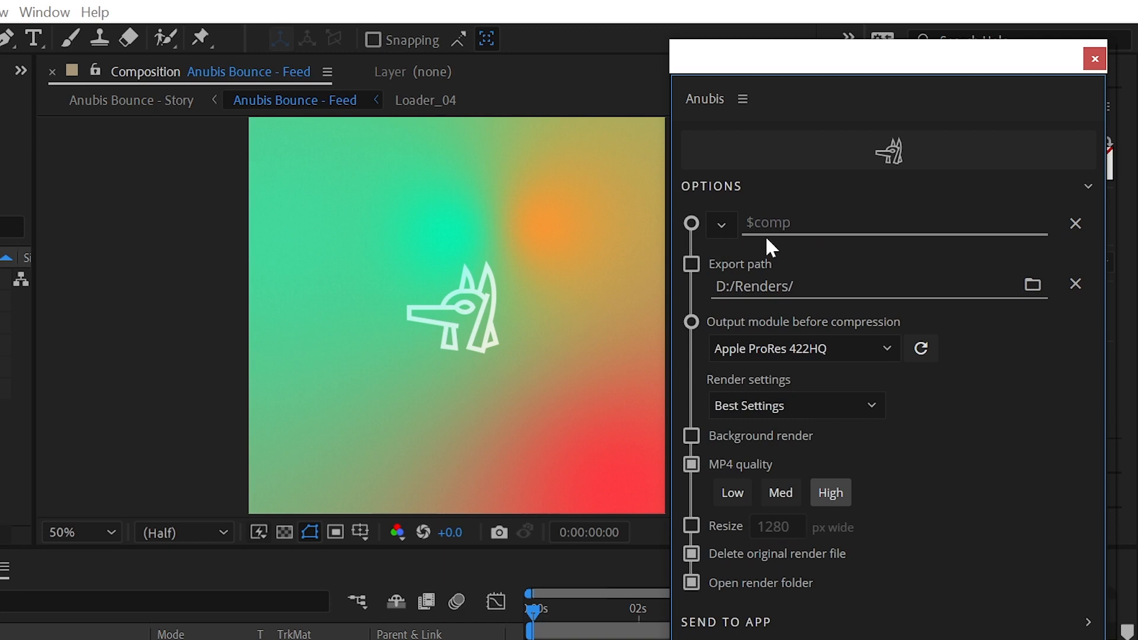
Step: Enter $YYYY-$MM-$DD/ before $comp so renders go into a dated subfolder
click(721, 224)
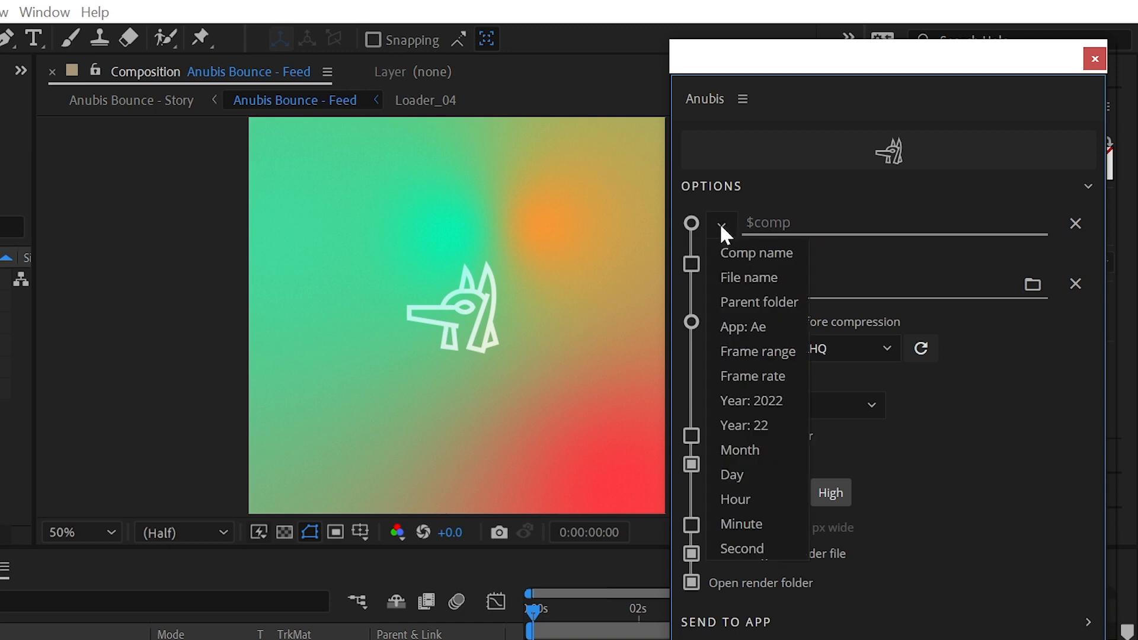
click(752, 400)
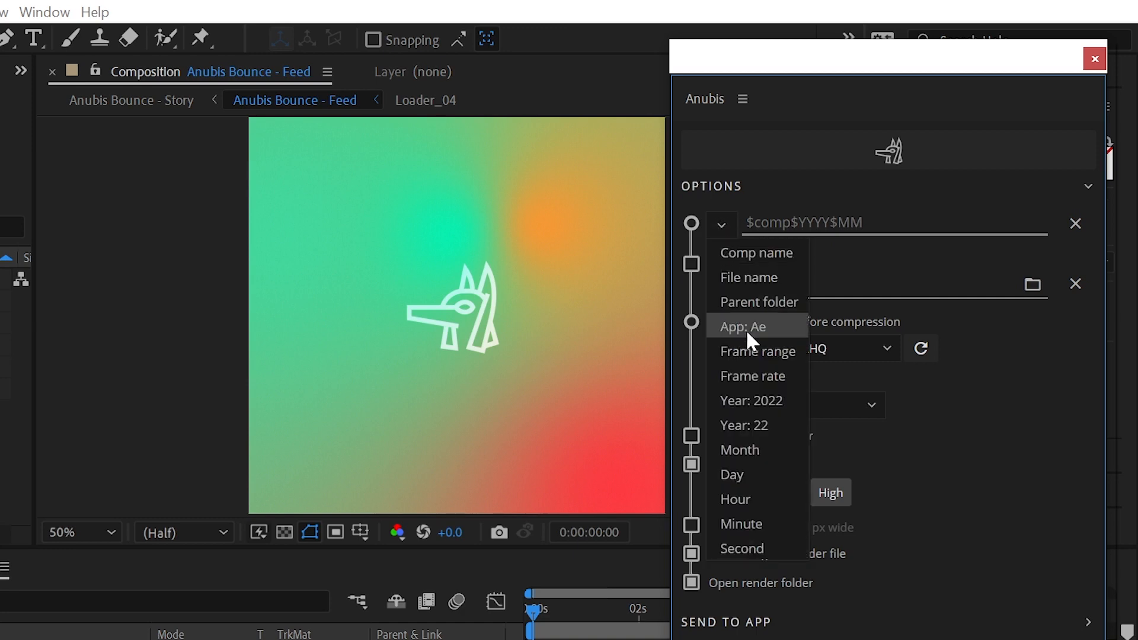
click(732, 474)
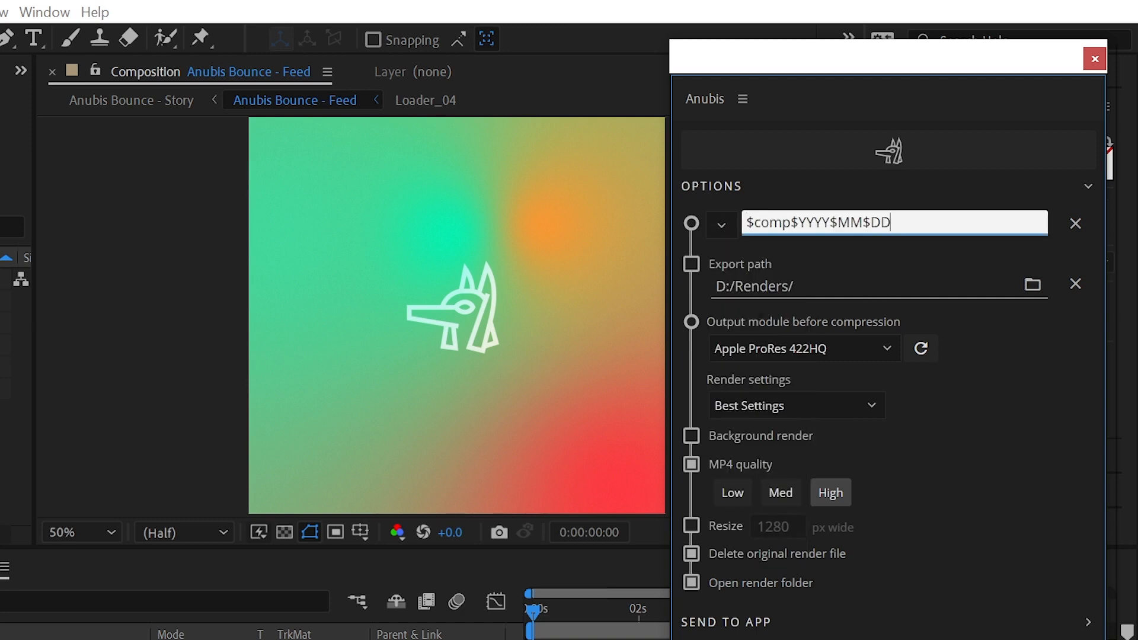
text(-)
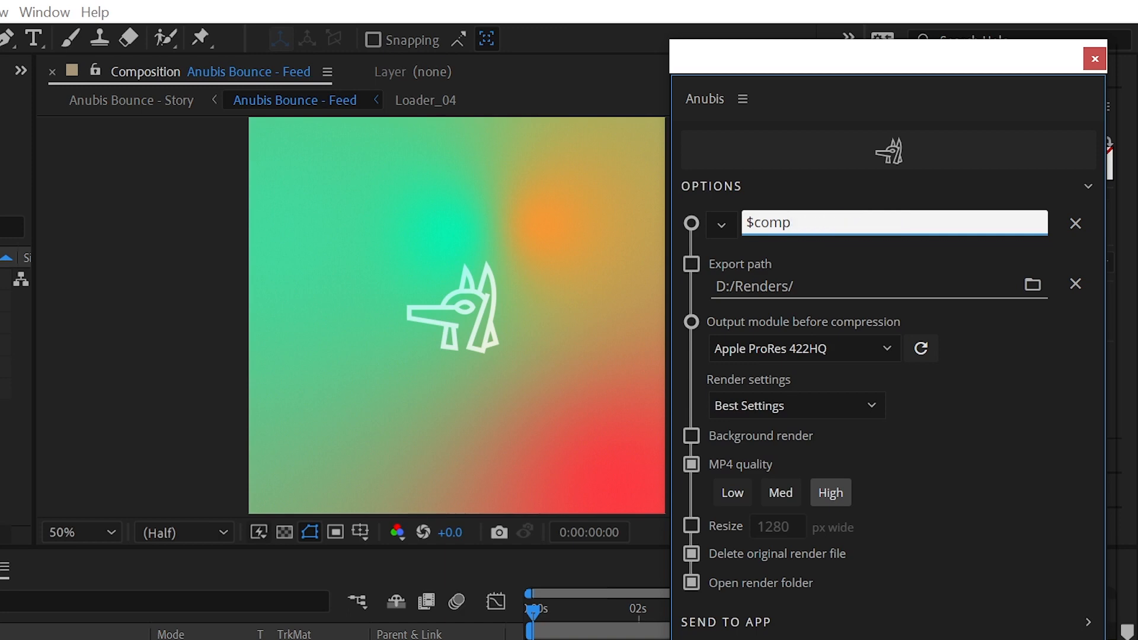
text($YYYY-$MM-$DD)
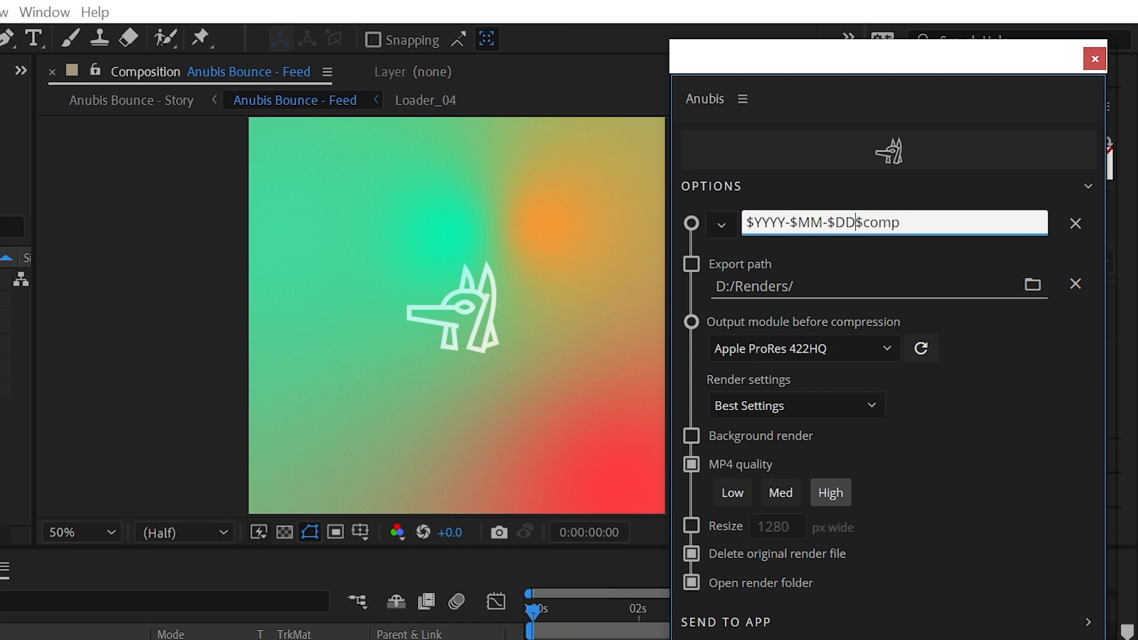
text(/)
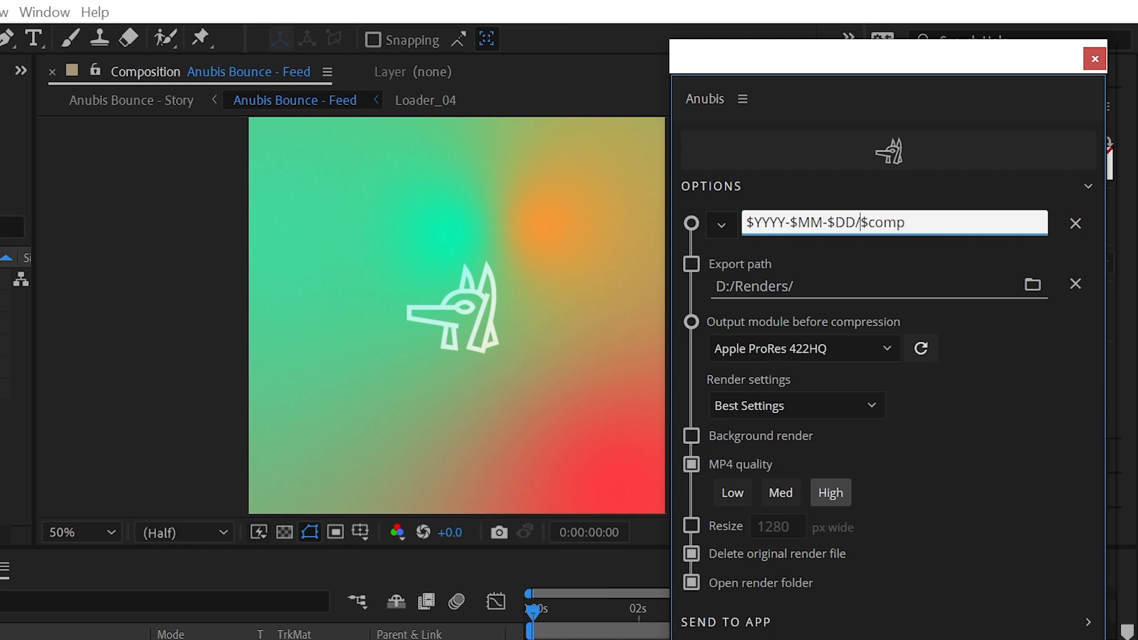
mouse_move(1012, 300)
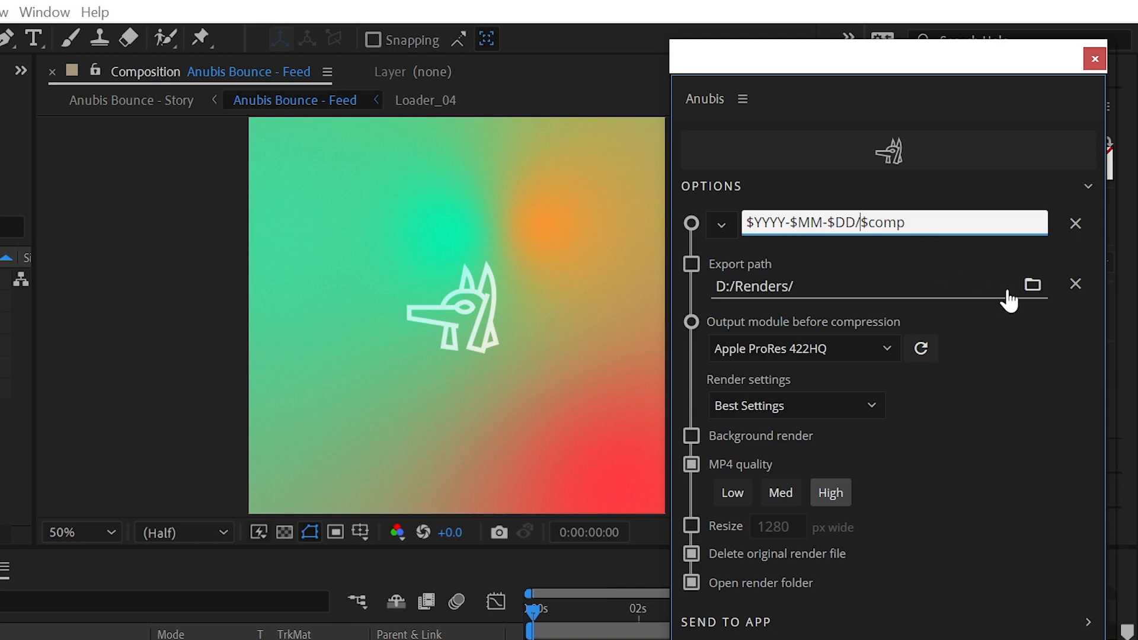
Step: Choose the Renders folder on Local Disk (D:) as the export path
click(1030, 284)
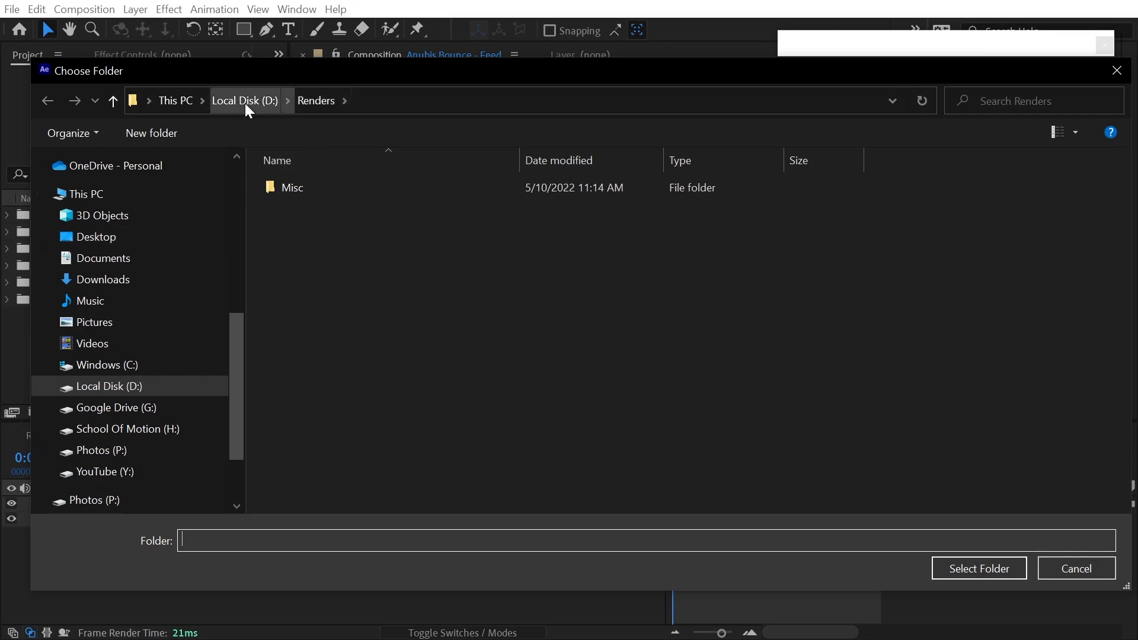
mouse_move(629, 437)
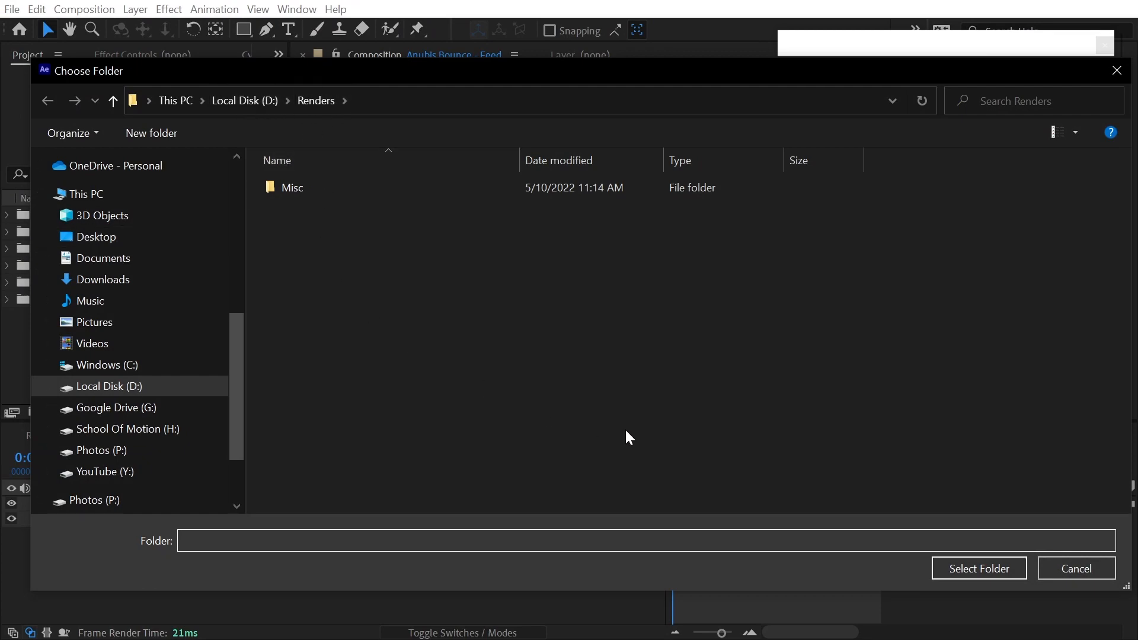
click(978, 568)
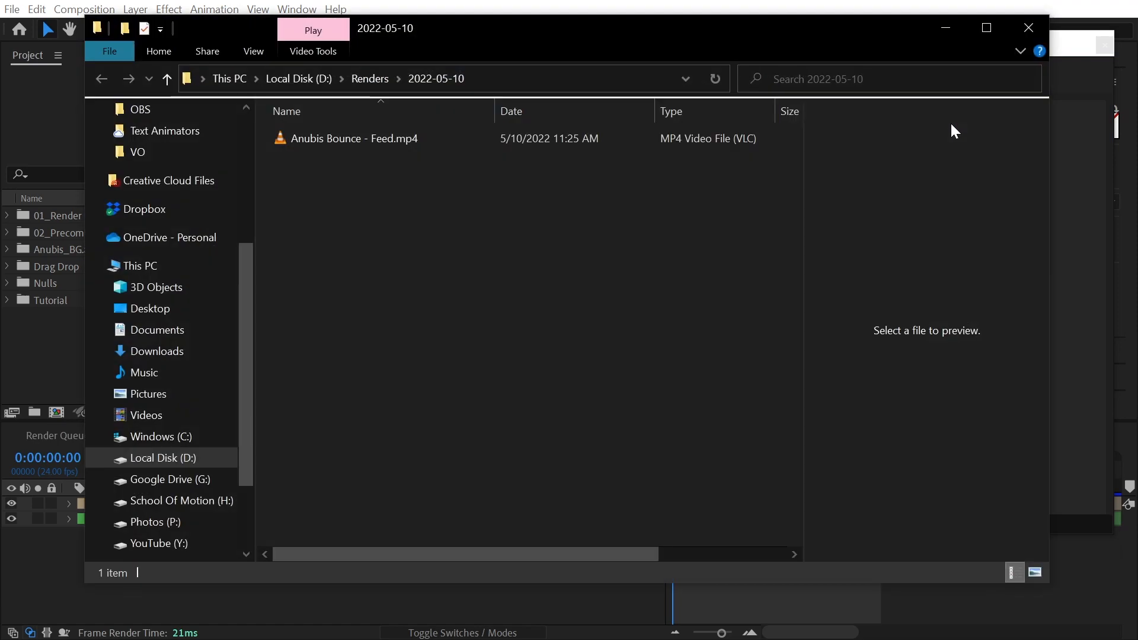
Step: Preview Anubis Bounce - Feed.mp4 in D:\Renders\2022-05-10, then close Explorer
click(353, 138)
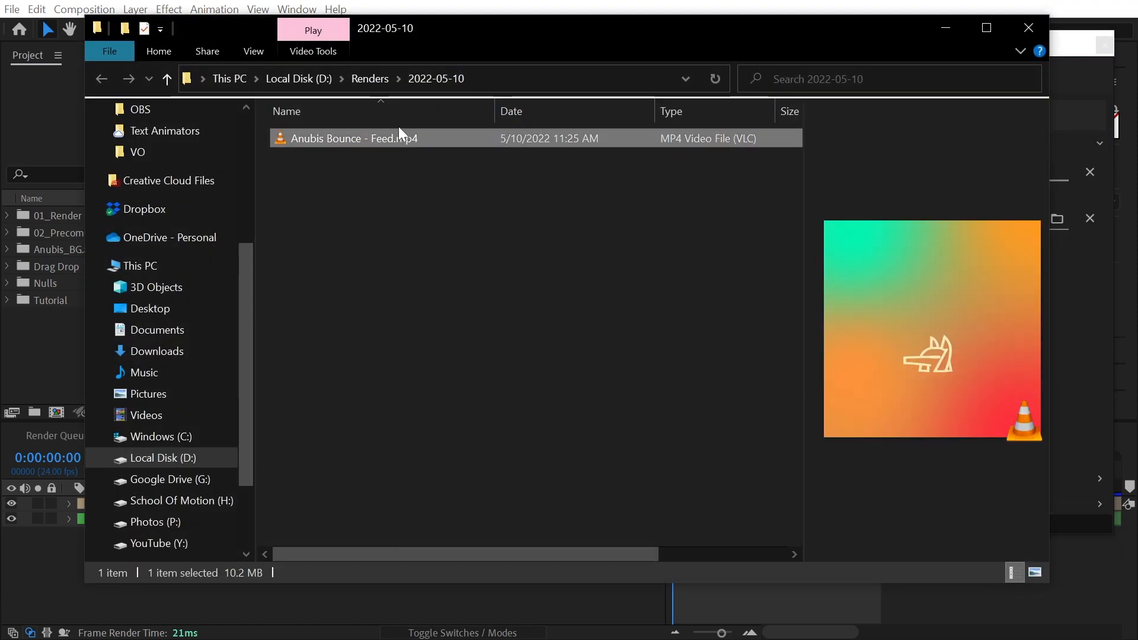
click(166, 78)
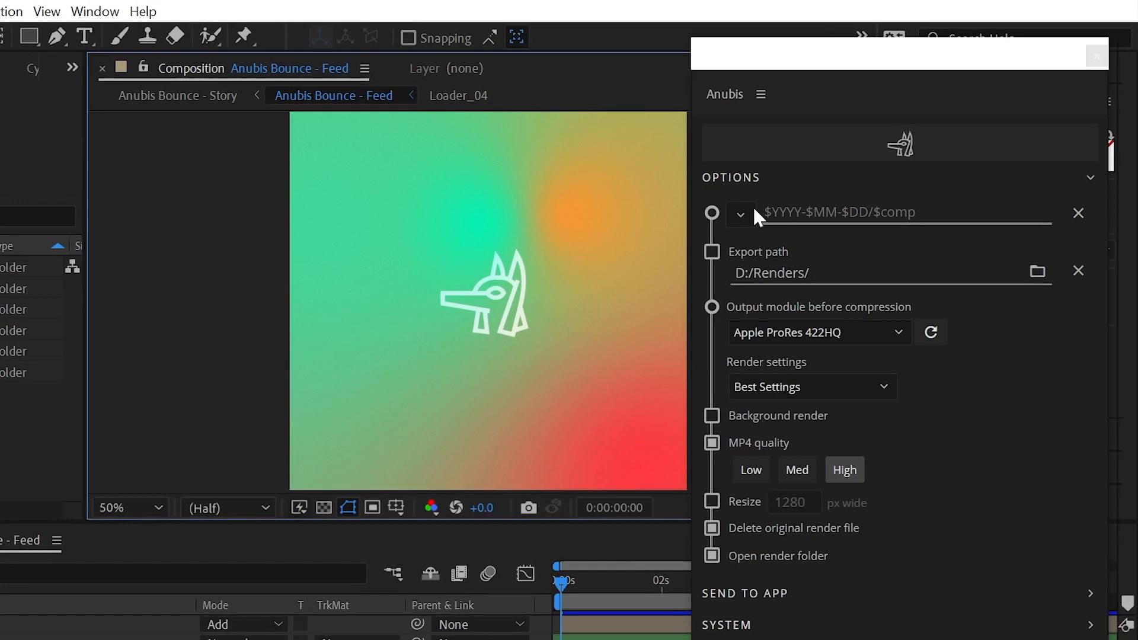
Step: Show the Anubis file-name token list with comp, parent folder and date tokens
click(739, 213)
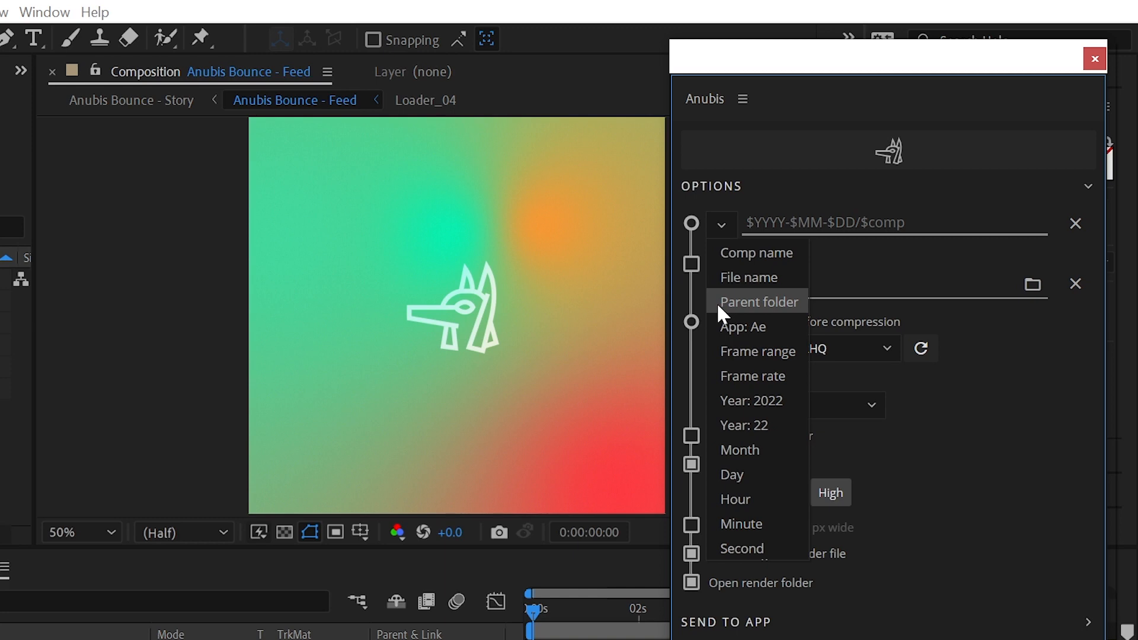
click(755, 251)
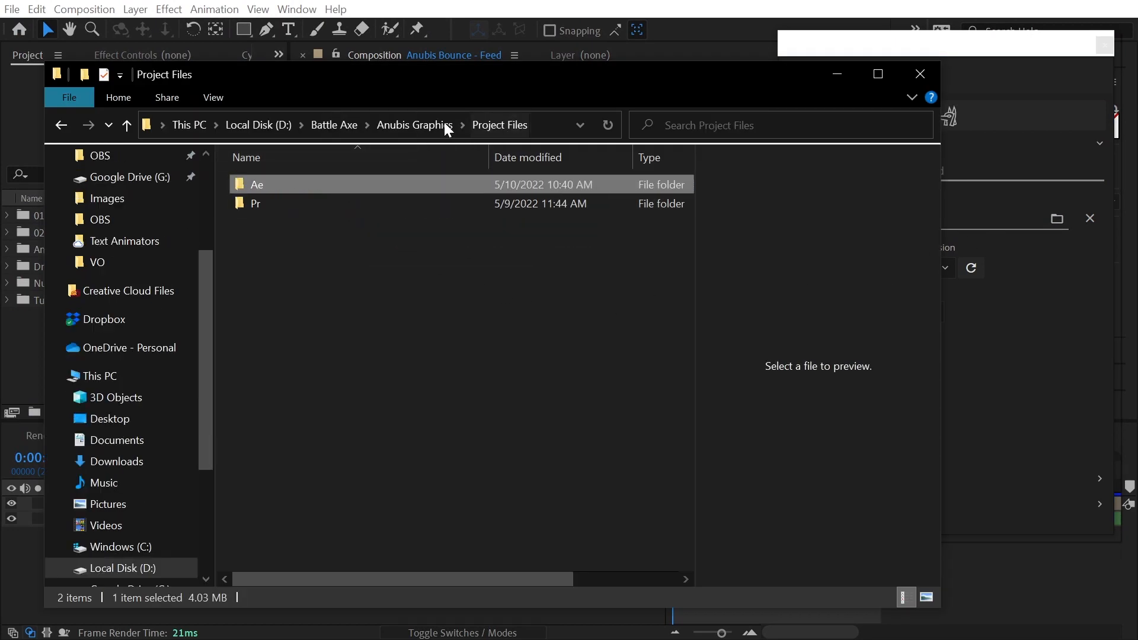
mouse_move(390, 185)
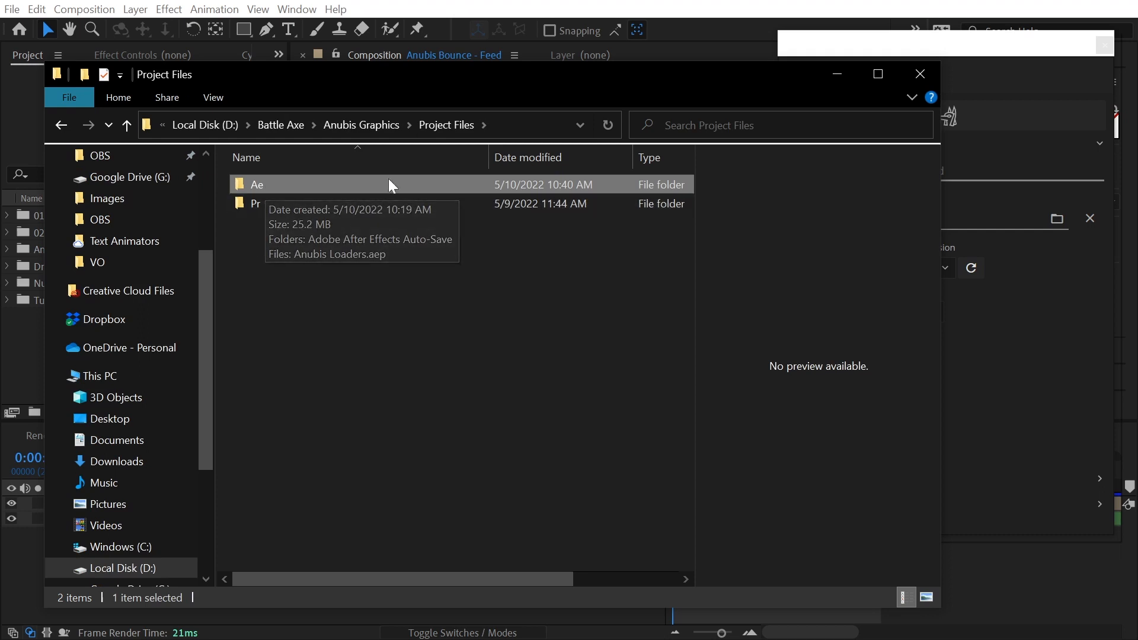
Step: Go up to Anubis Graphics to locate the Exports folder, then close Explorer
click(126, 125)
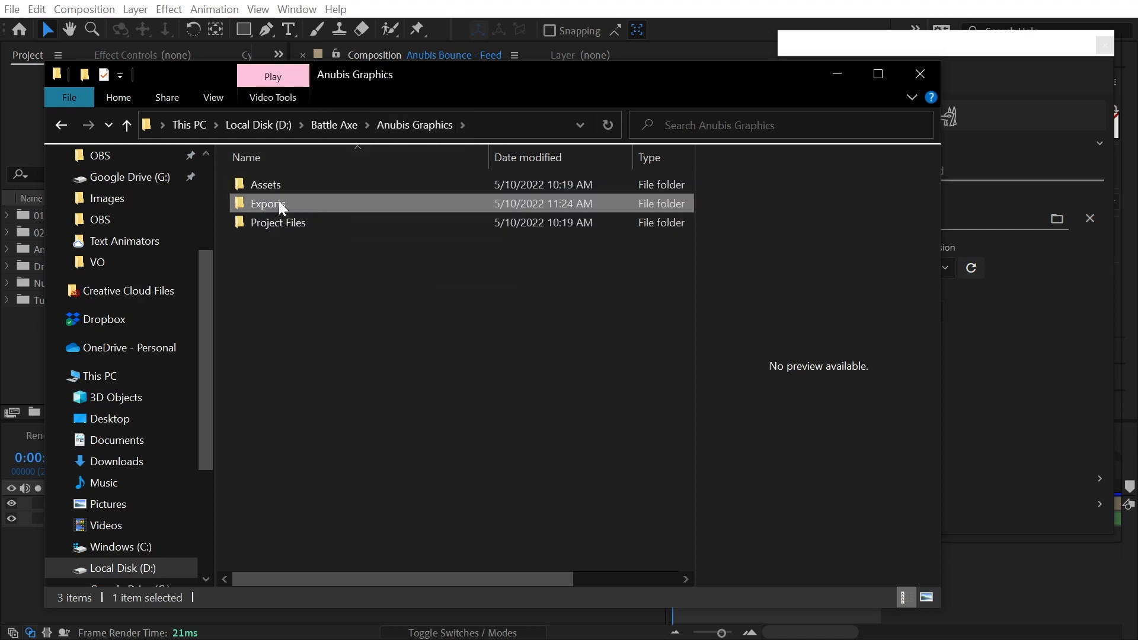
mouse_move(291, 215)
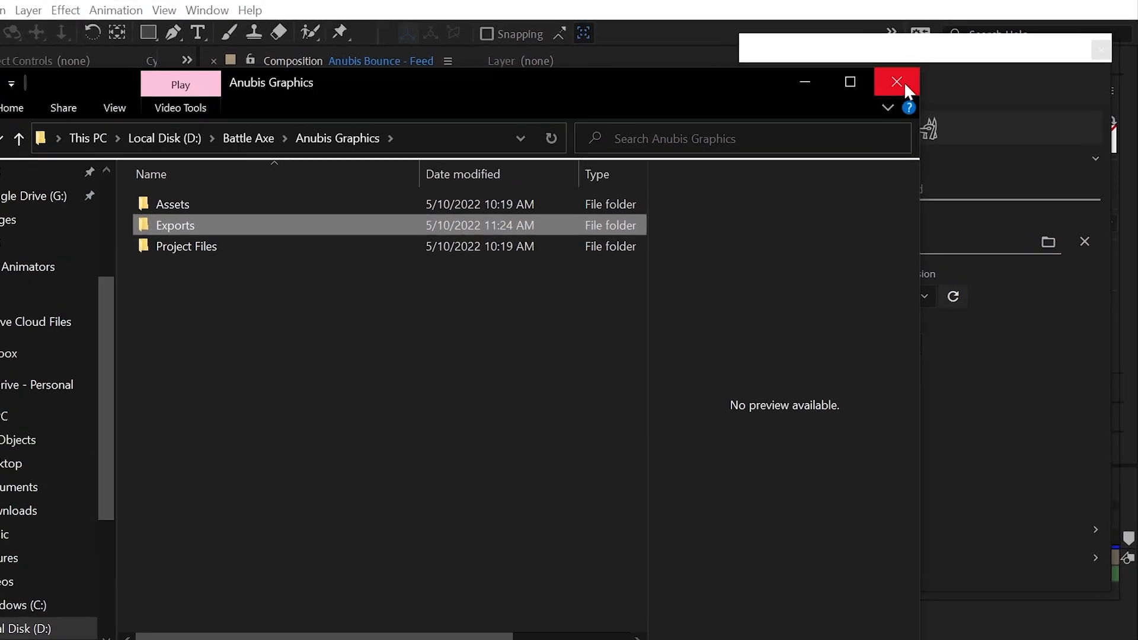
click(897, 82)
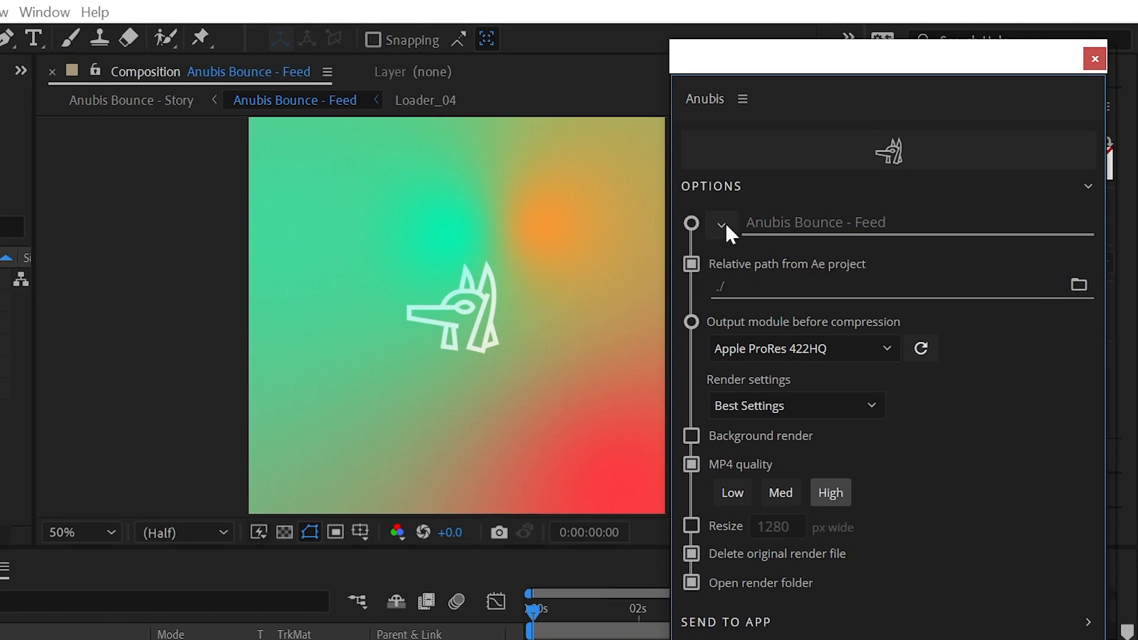
Step: Build the render name ../../Exports/$comp from parent-folder tokens and typed text
click(721, 223)
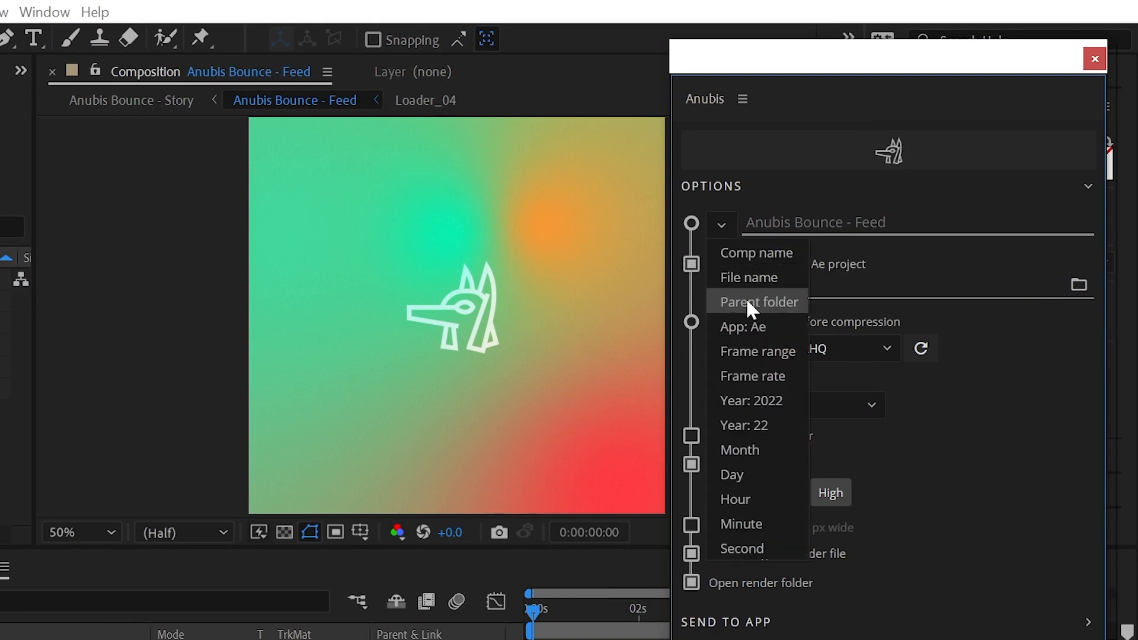
click(756, 303)
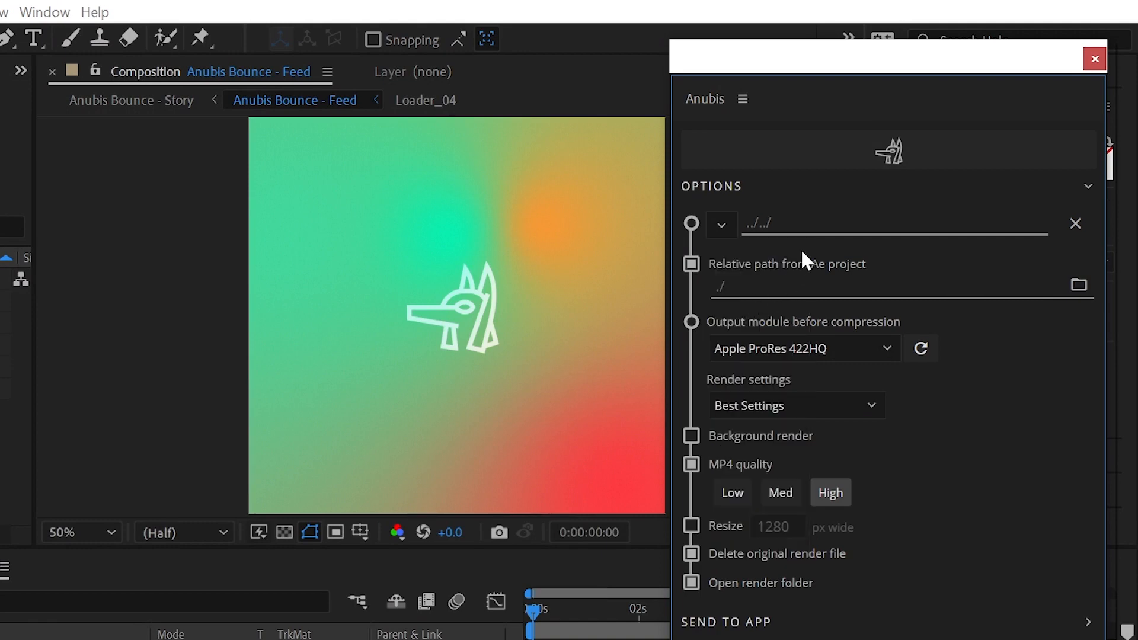
text(Export)
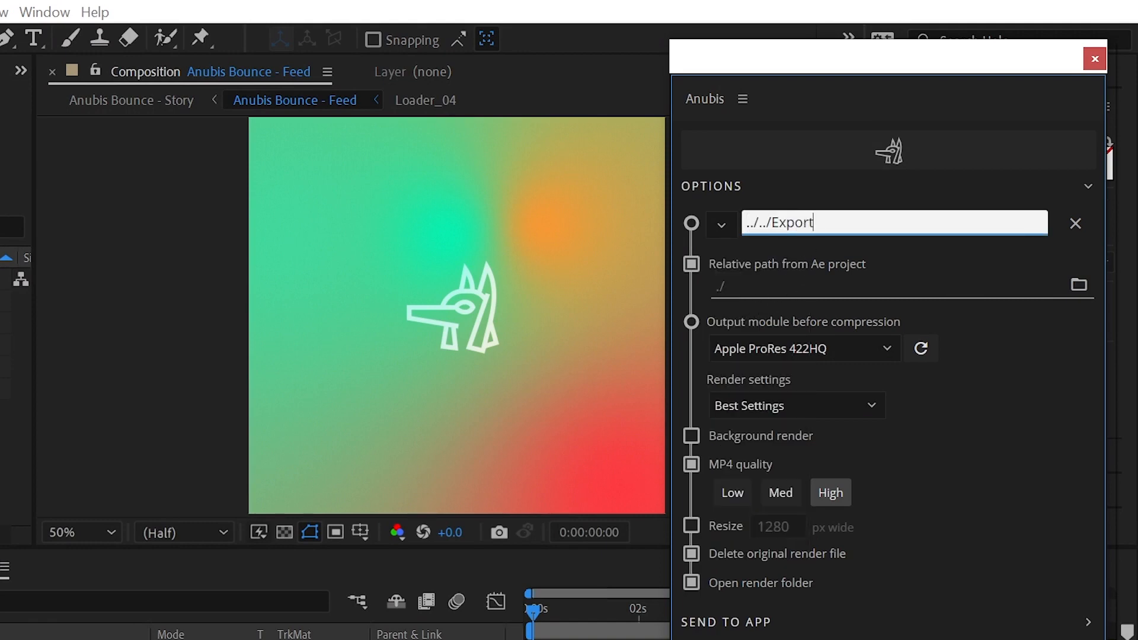
text(s/)
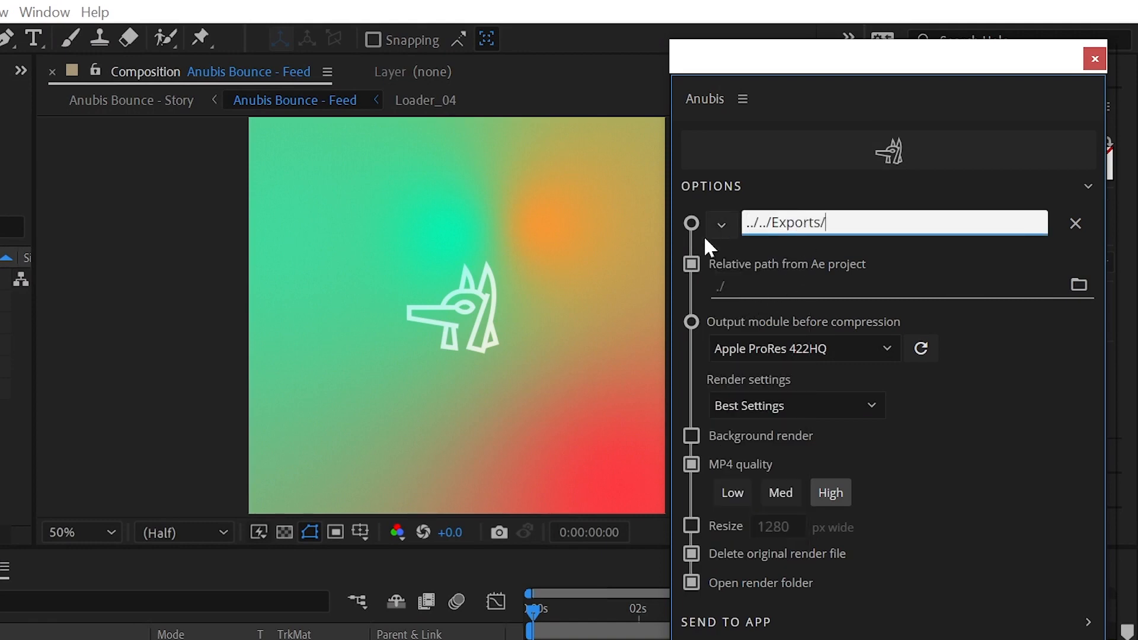
text($comp)
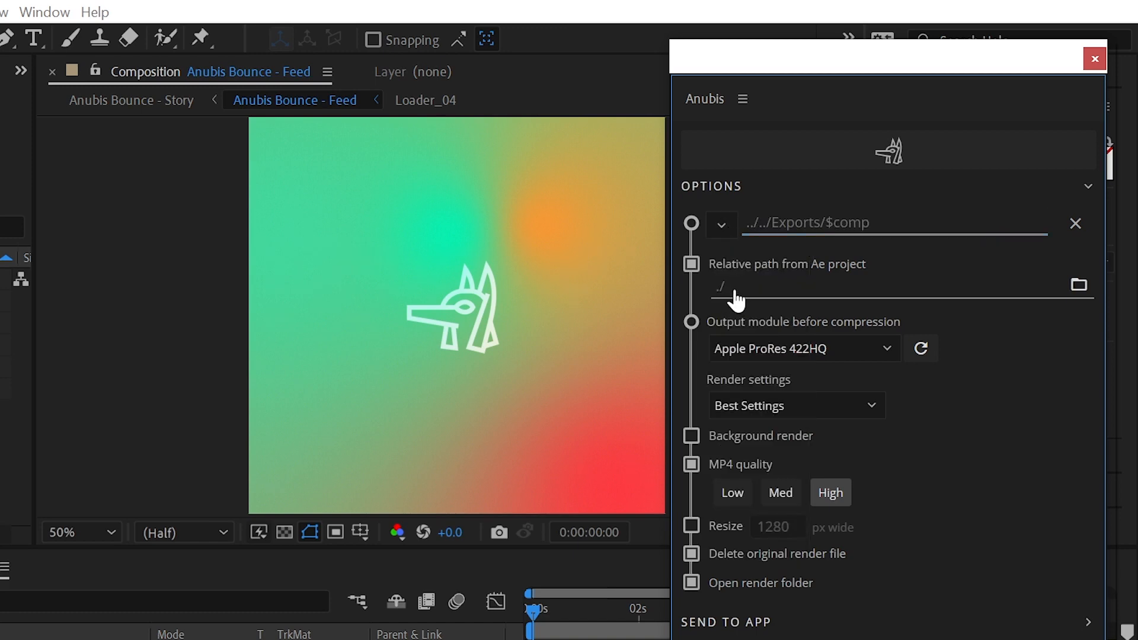
click(893, 221)
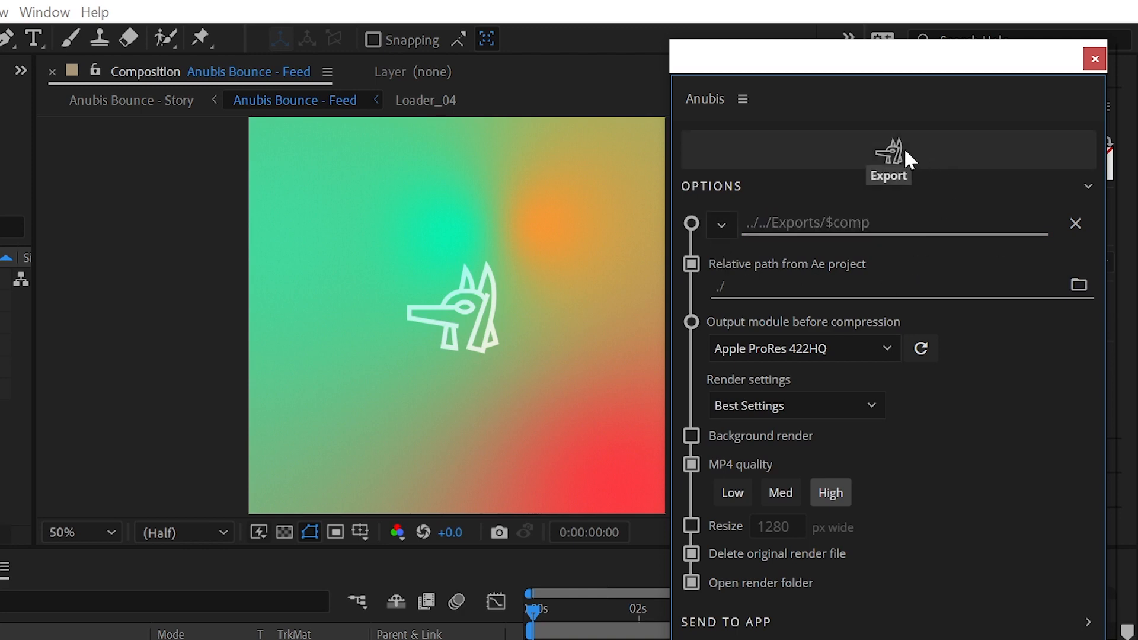
Step: Export the comp, confirm the mp4 in Exports, then open Project Files/Ae with Anubis Loaders.aep
click(888, 160)
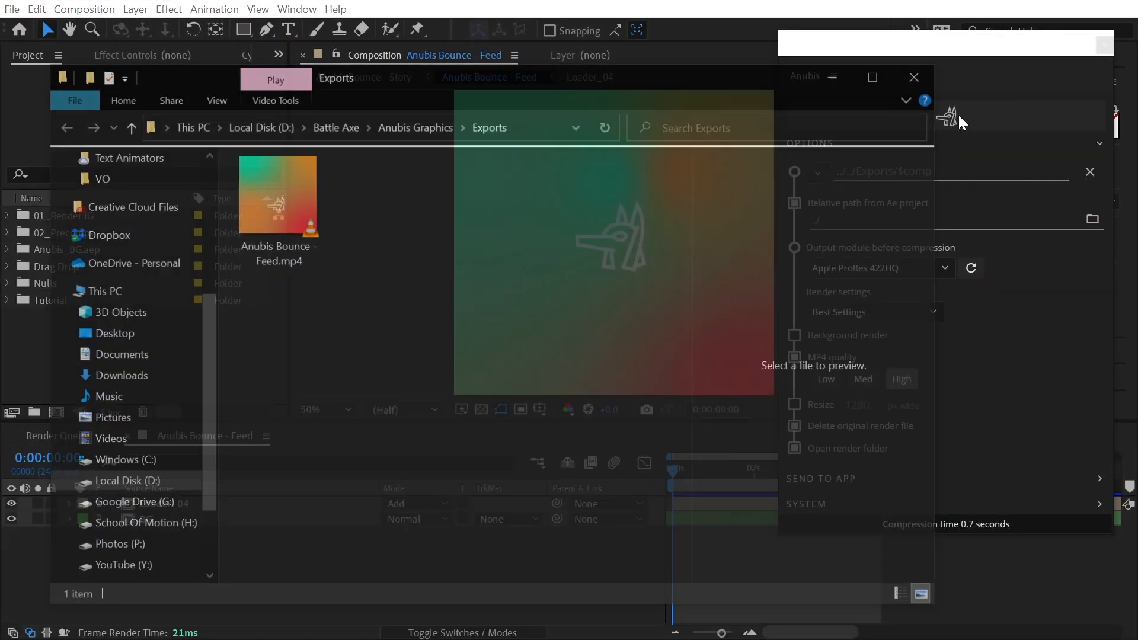
click(276, 193)
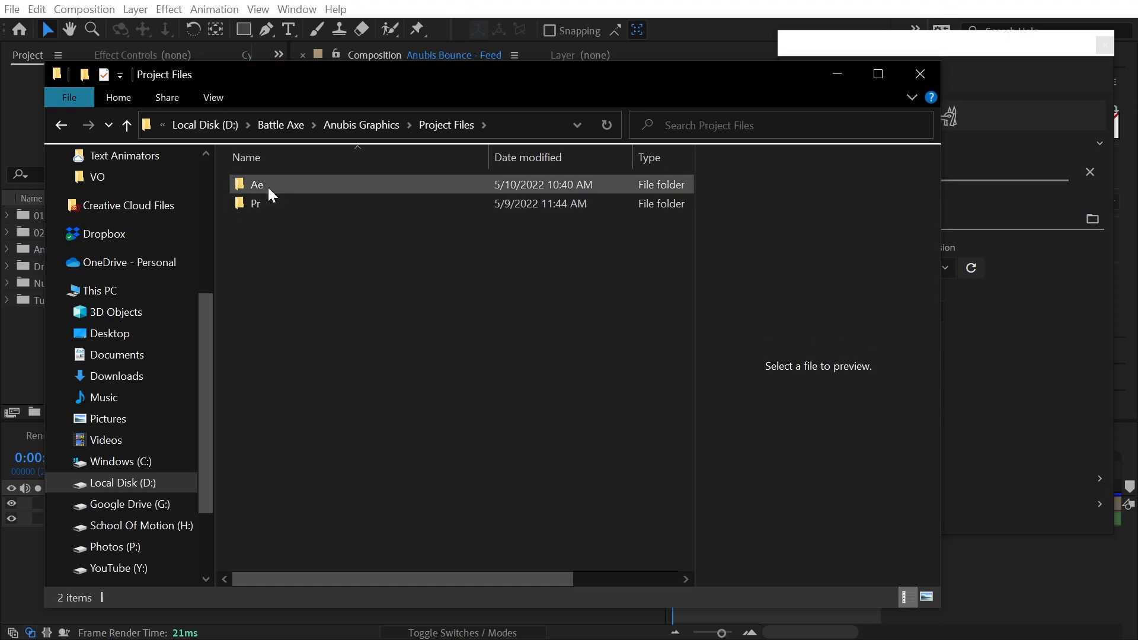
double_click(256, 184)
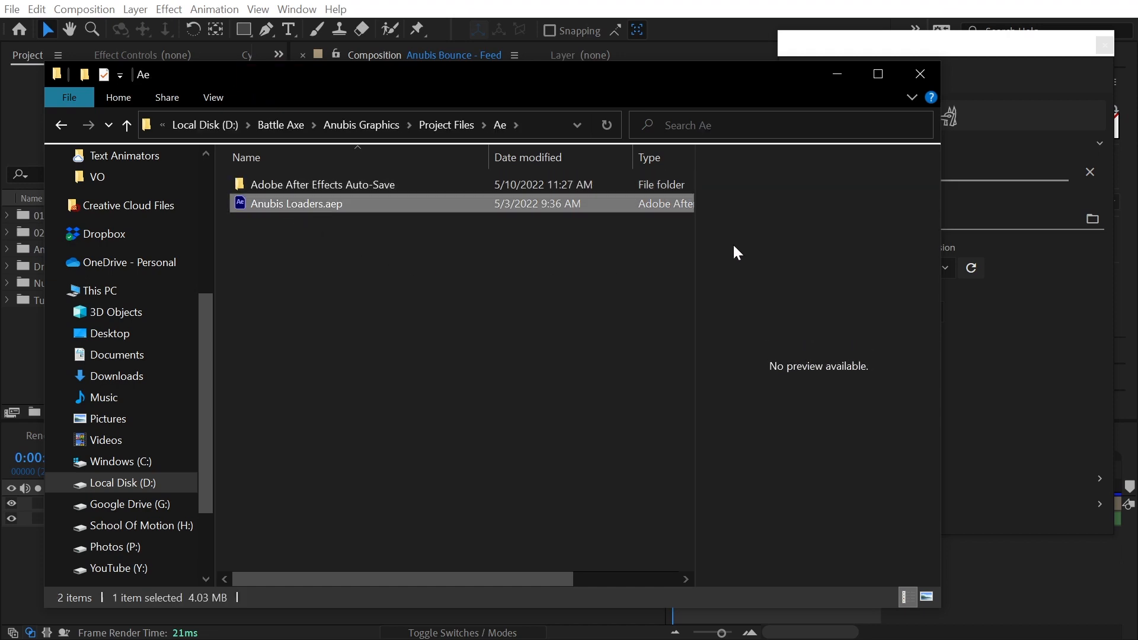